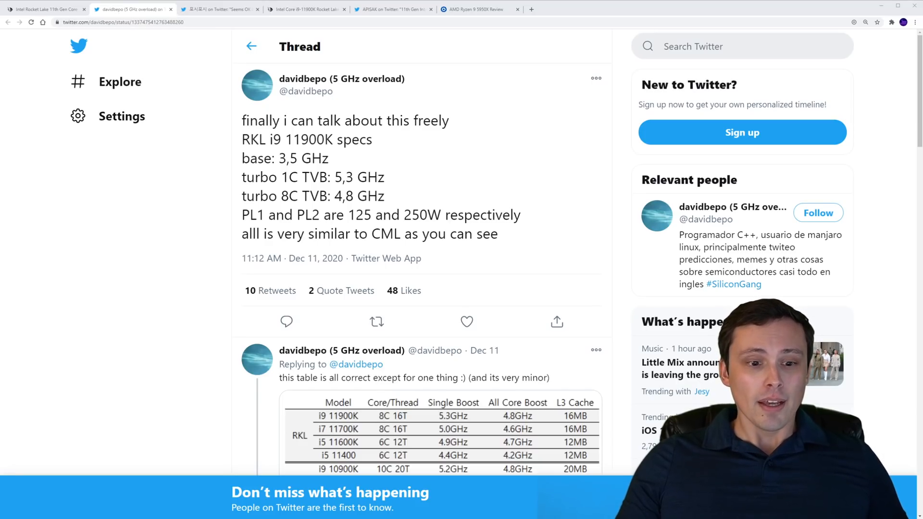
Move from the davidbepo specs thread through the 'Seems OK' tweet to APISAK's i9-11900K benchmark tweet.
{"action": "scroll", "scroll_direction": "down", "scroll_amount": 3}
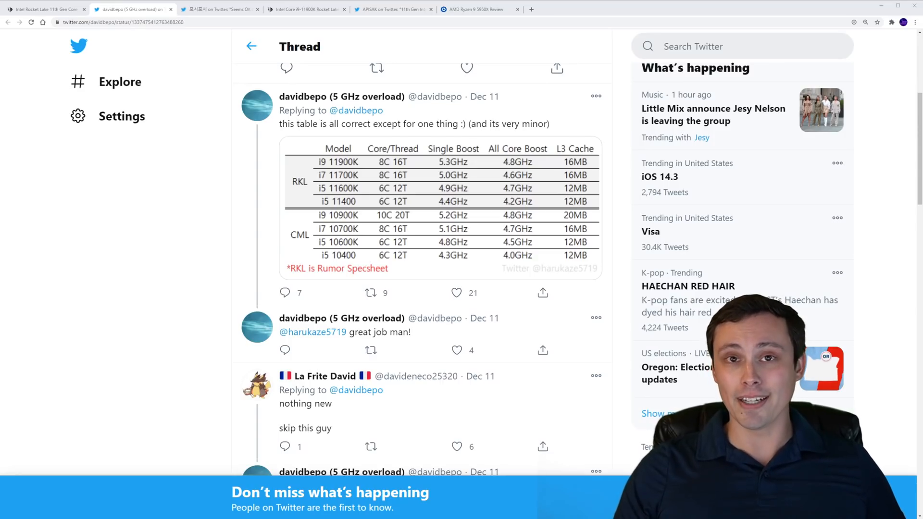
{"action": "left_click", "coordinate": [222, 9]}
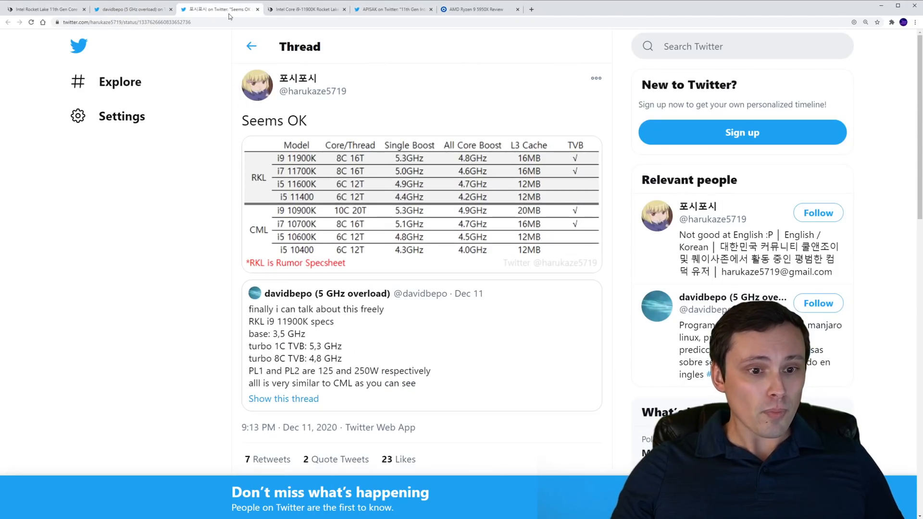
{"action": "left_click", "coordinate": [392, 8]}
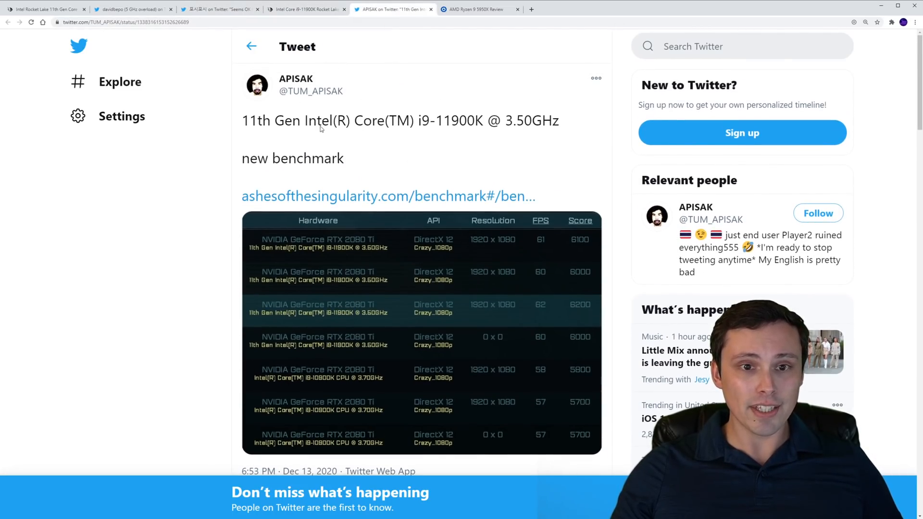
{"action": "scroll", "scroll_direction": "down", "scroll_amount": 3}
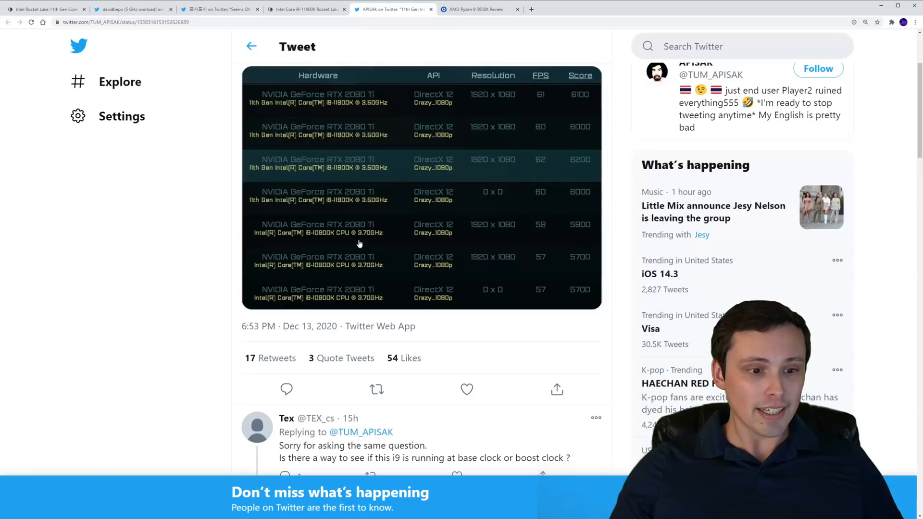
{"action": "mouse_move", "coordinate": [264, 336]}
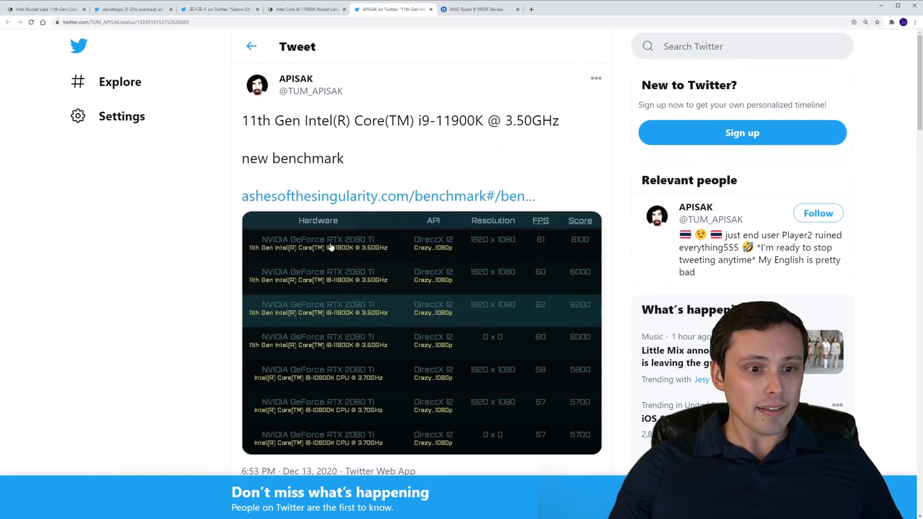
{"action": "scroll", "scroll_direction": "down", "scroll_amount": 3}
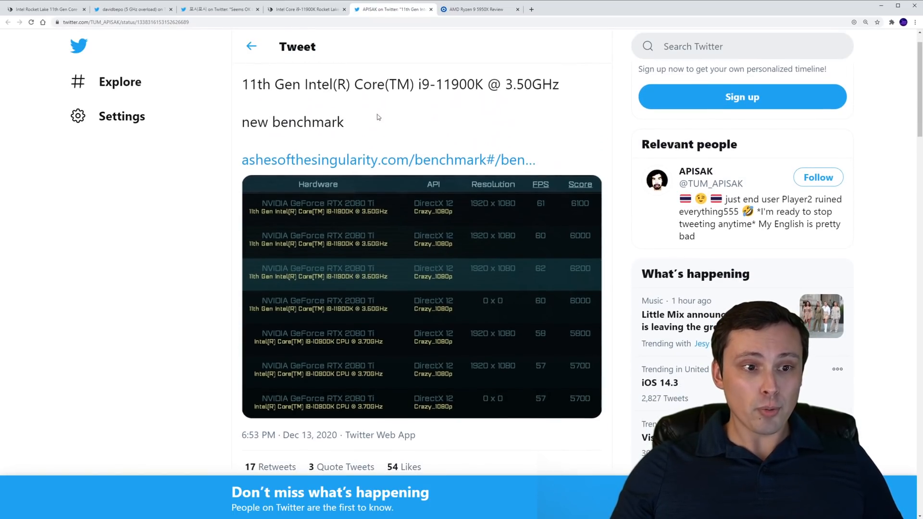
{"action": "mouse_move", "coordinate": [389, 159]}
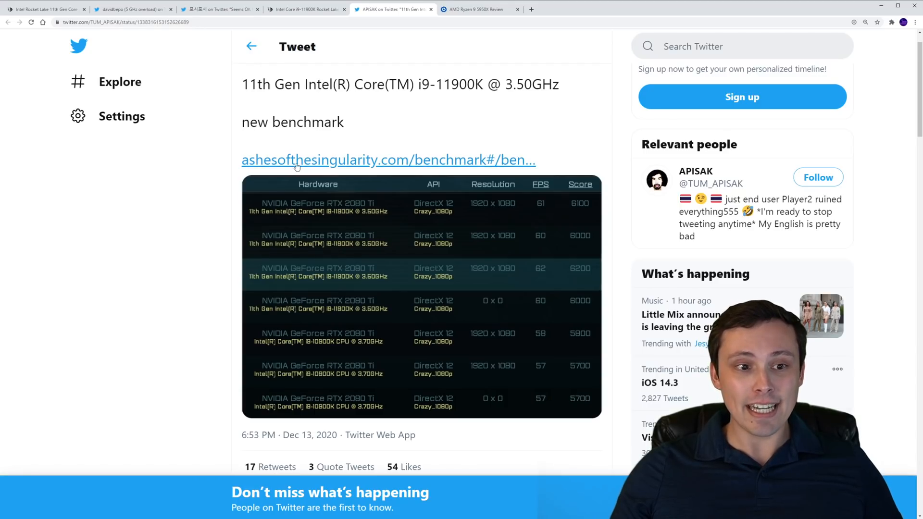
{"action": "mouse_move", "coordinate": [388, 159]}
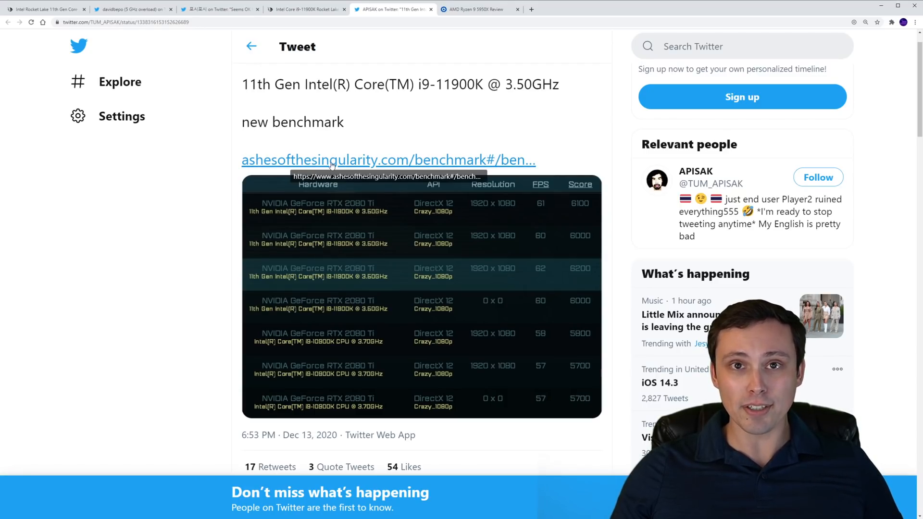
{"action": "mouse_move", "coordinate": [359, 135]}
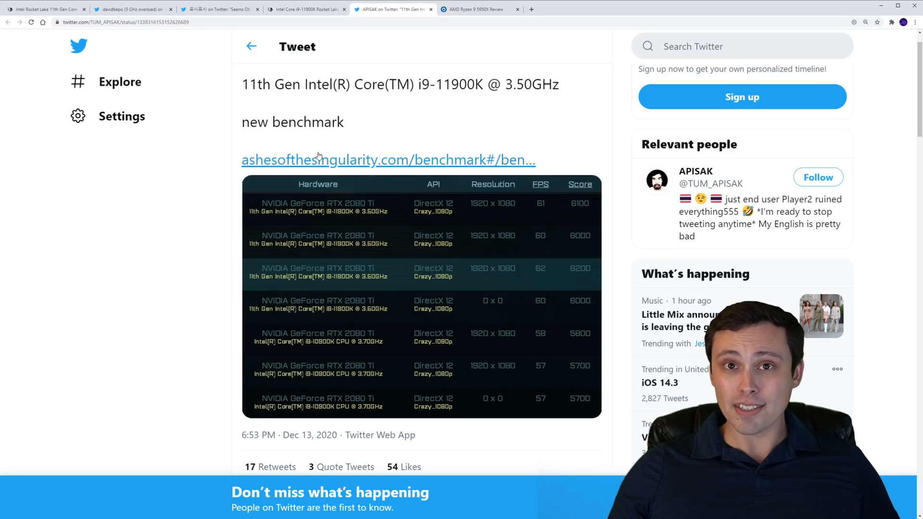
{"action": "mouse_move", "coordinate": [310, 136]}
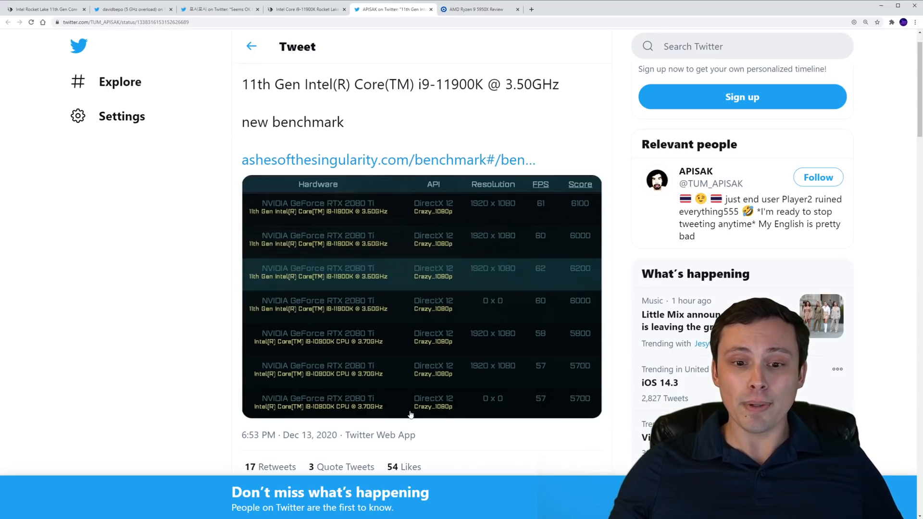
{"action": "mouse_move", "coordinate": [206, 277]}
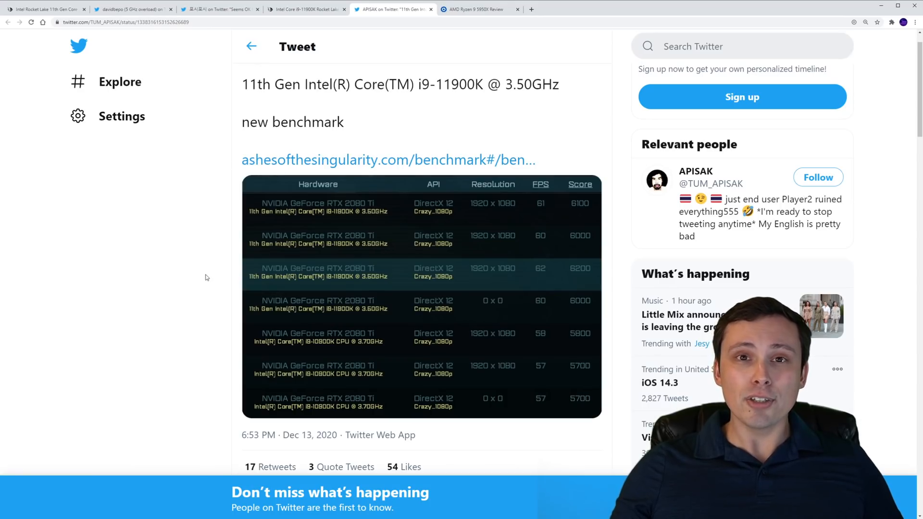
{"action": "mouse_move", "coordinate": [223, 221]}
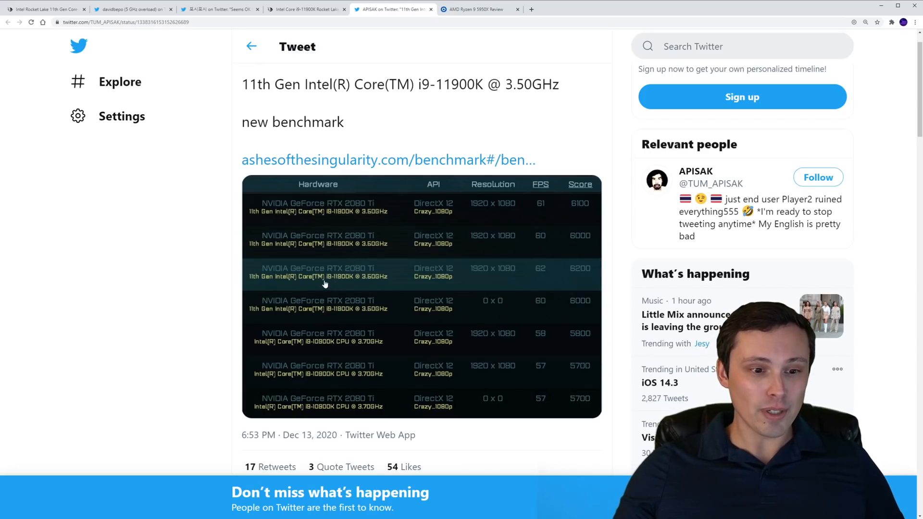
{"action": "mouse_move", "coordinate": [330, 283]}
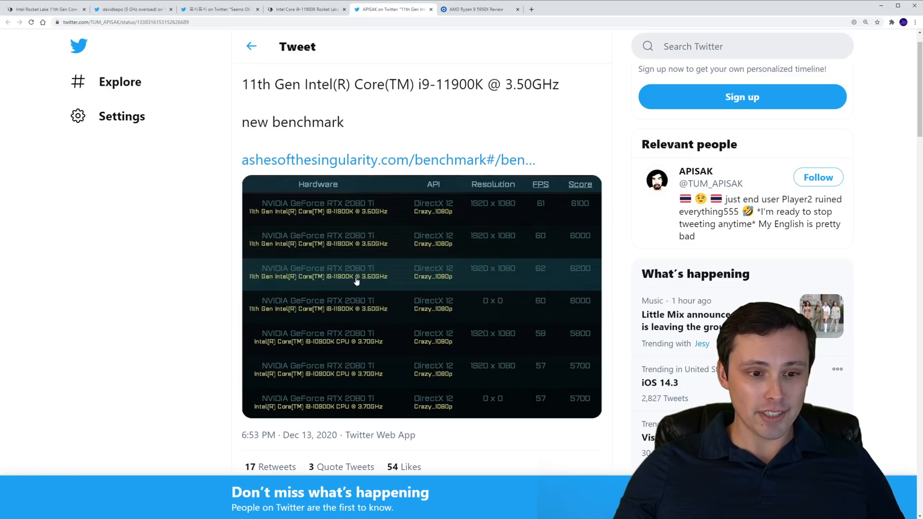
{"action": "mouse_move", "coordinate": [366, 283]}
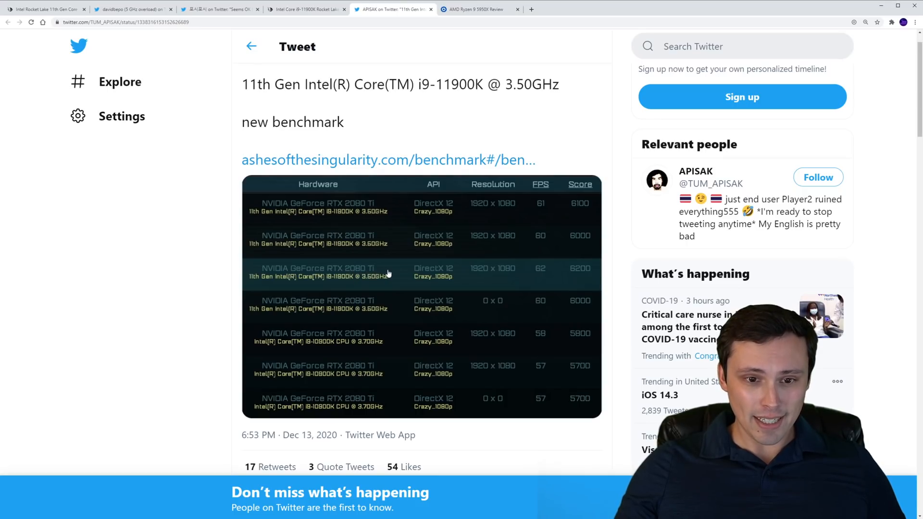
{"action": "mouse_move", "coordinate": [377, 265]}
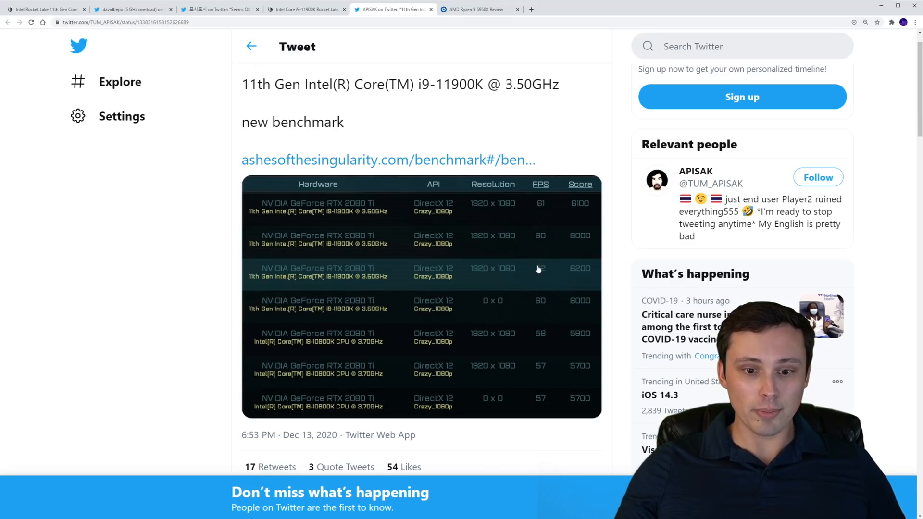
{"action": "mouse_move", "coordinate": [539, 272]}
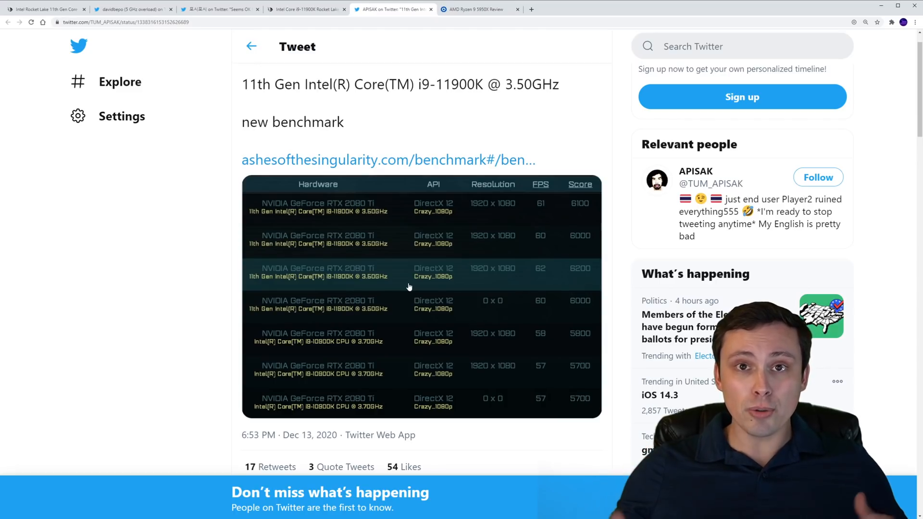
{"action": "scroll", "scroll_direction": "down", "scroll_amount": 3}
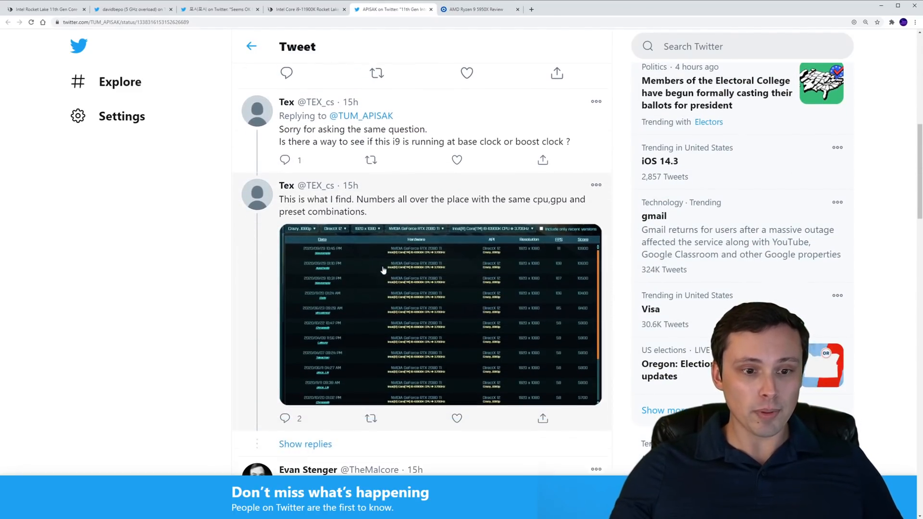
{"action": "scroll", "scroll_direction": "down", "scroll_amount": 3}
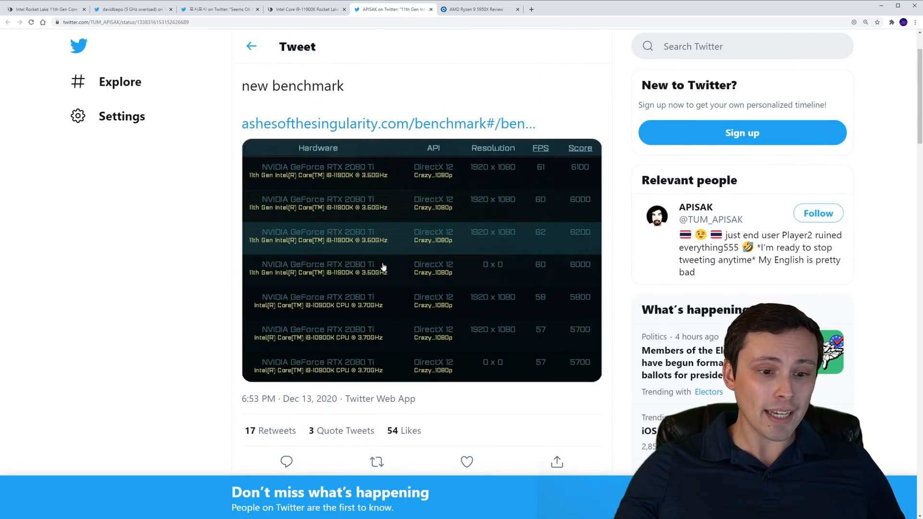
{"action": "mouse_move", "coordinate": [376, 248]}
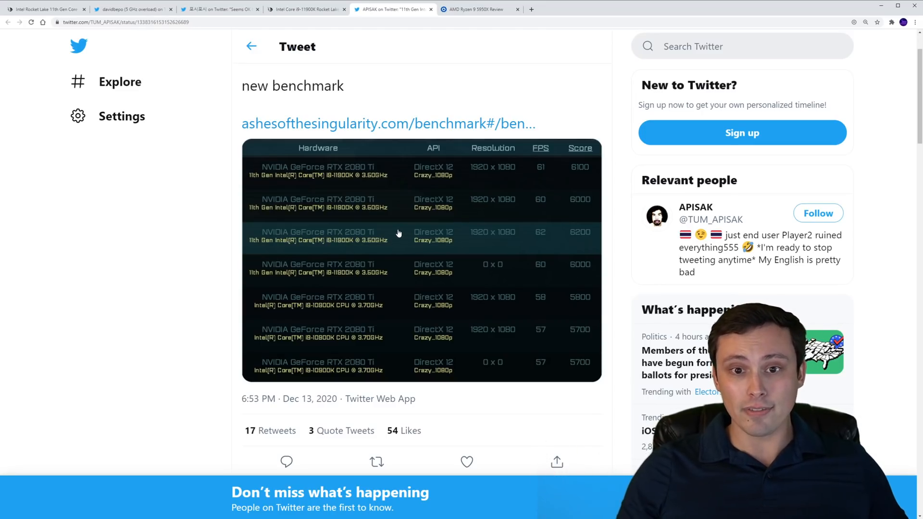
{"action": "scroll", "scroll_direction": "down", "scroll_amount": 3}
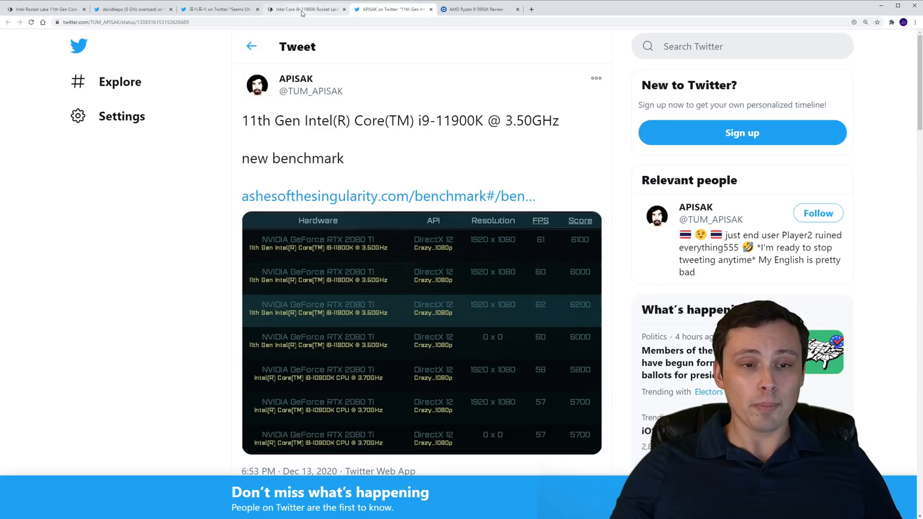
{"action": "left_click", "coordinate": [305, 9]}
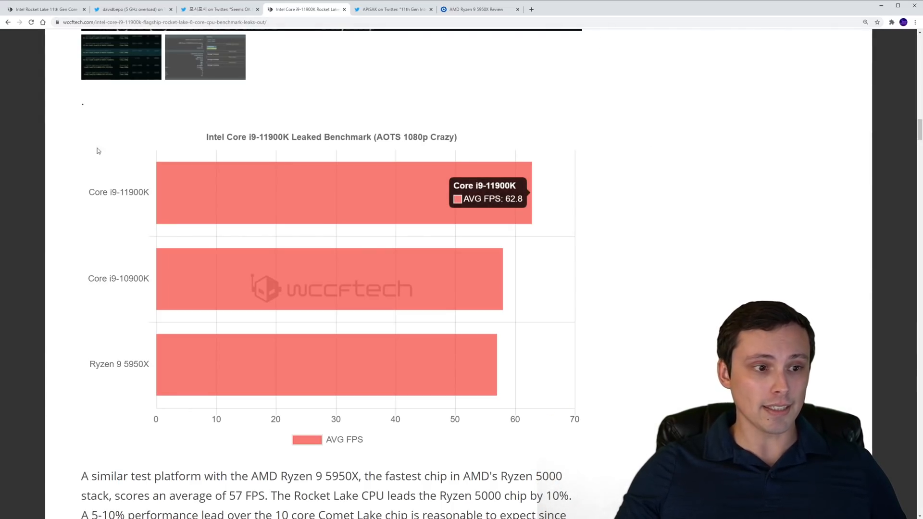
{"action": "mouse_move", "coordinate": [106, 101]}
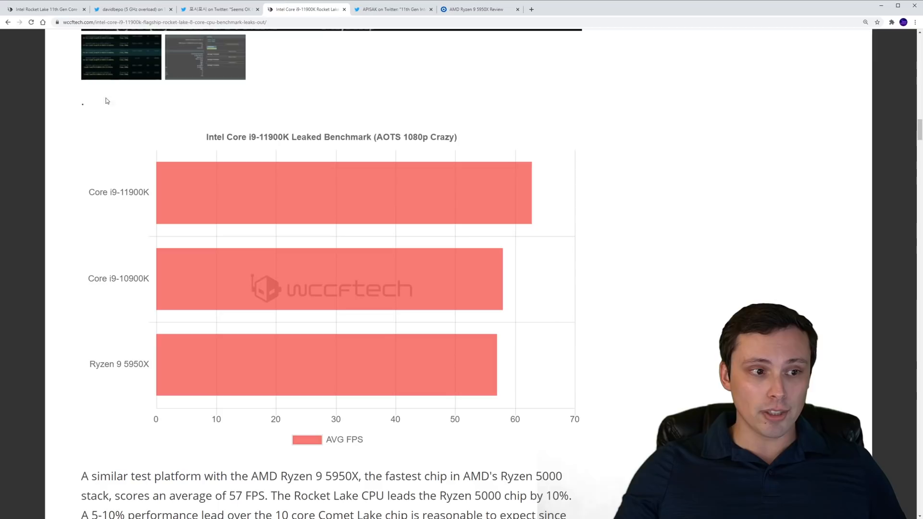
{"action": "mouse_move", "coordinate": [355, 209]}
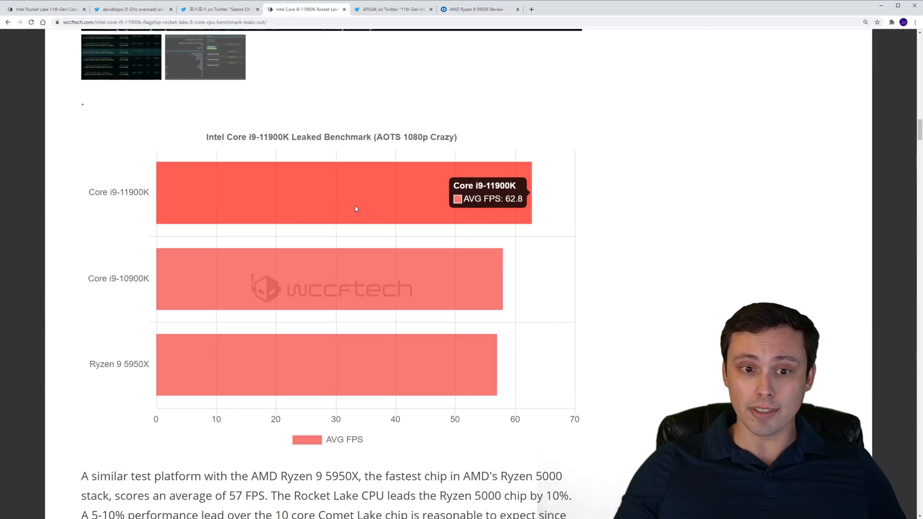
{"action": "mouse_move", "coordinate": [383, 209]}
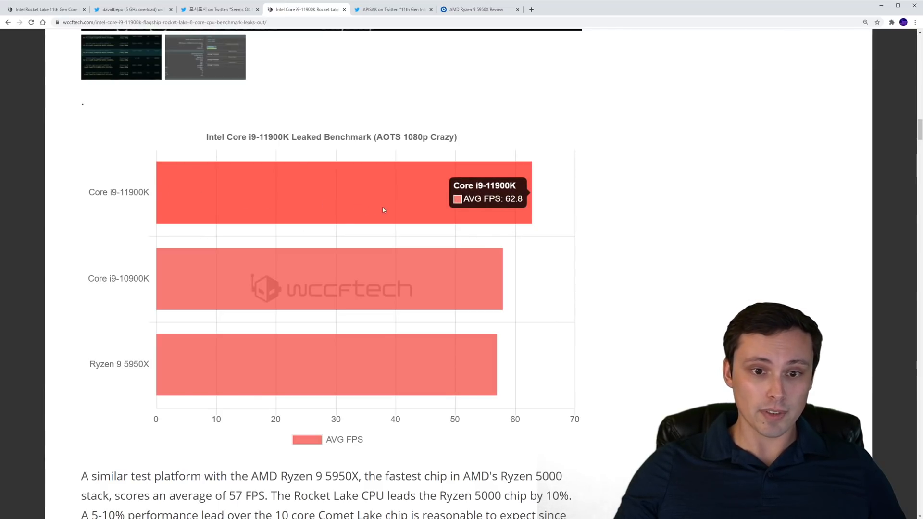
{"action": "mouse_move", "coordinate": [376, 211]}
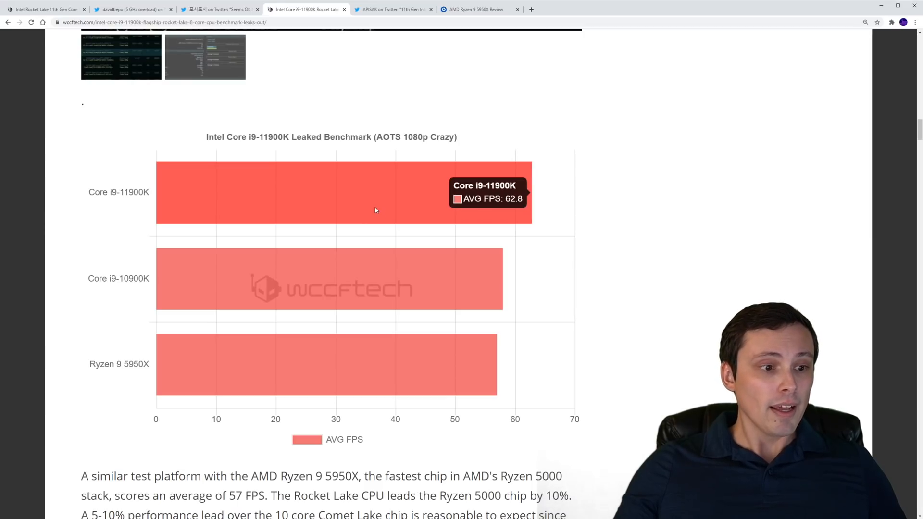
{"action": "mouse_move", "coordinate": [279, 282]}
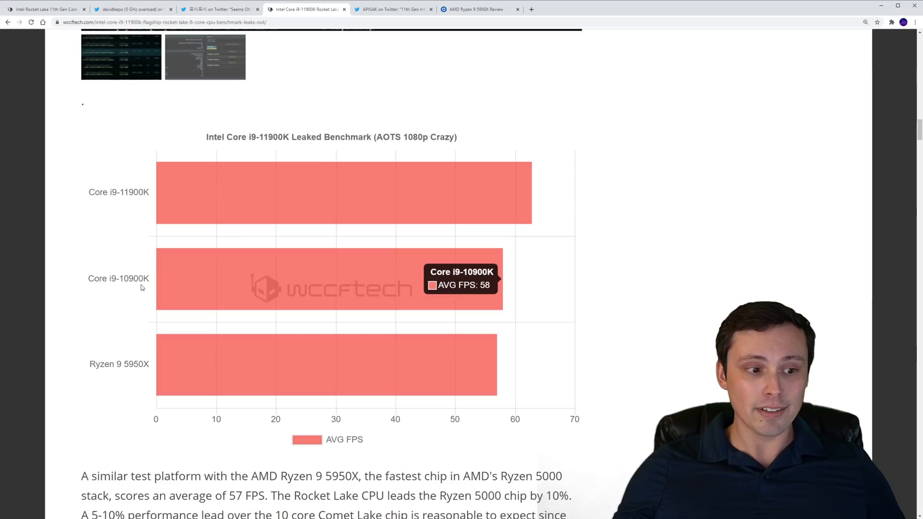
{"action": "mouse_move", "coordinate": [181, 321]}
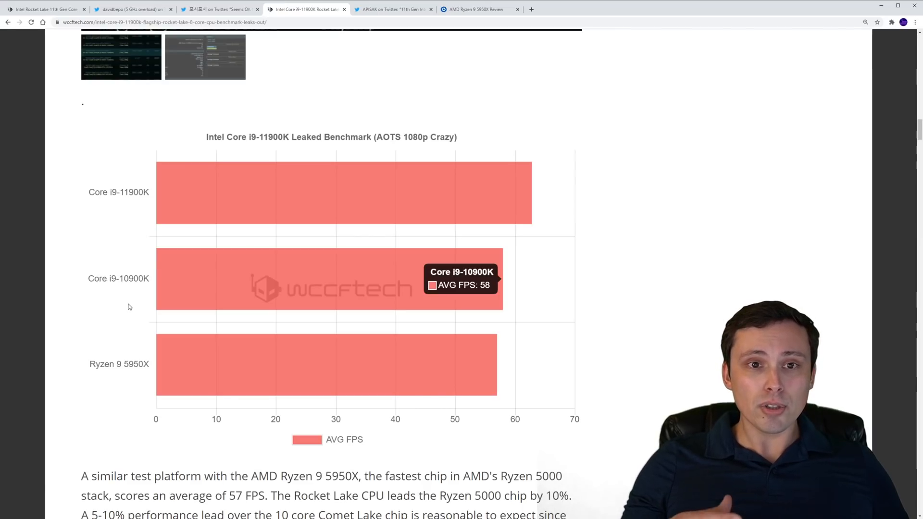
{"action": "mouse_move", "coordinate": [153, 311]}
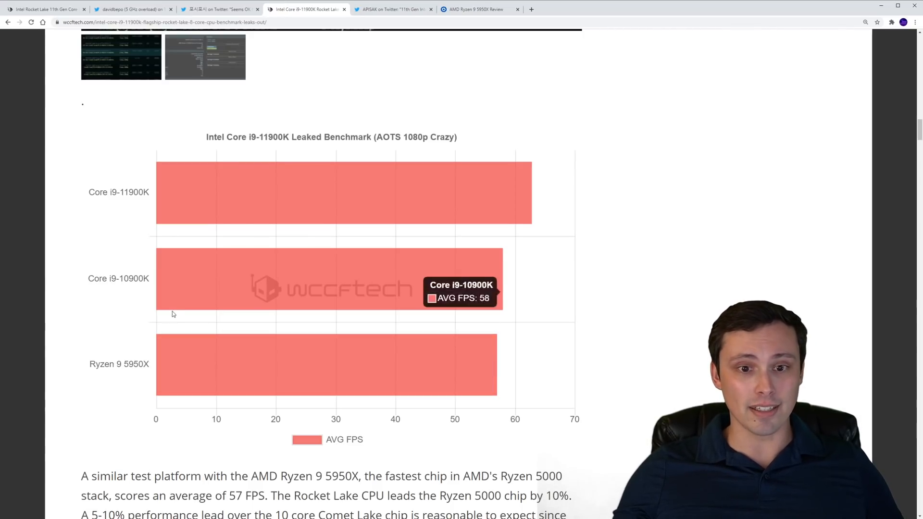
{"action": "mouse_move", "coordinate": [241, 196]}
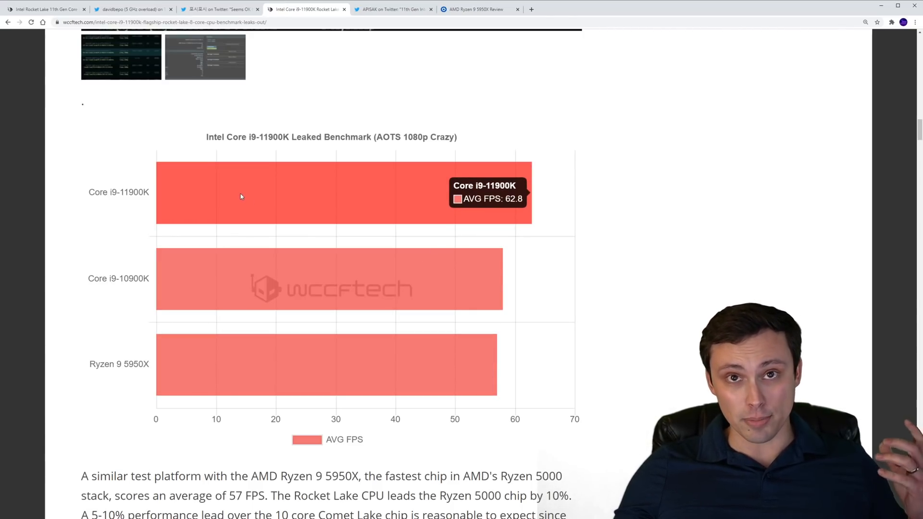
{"action": "mouse_move", "coordinate": [261, 187]}
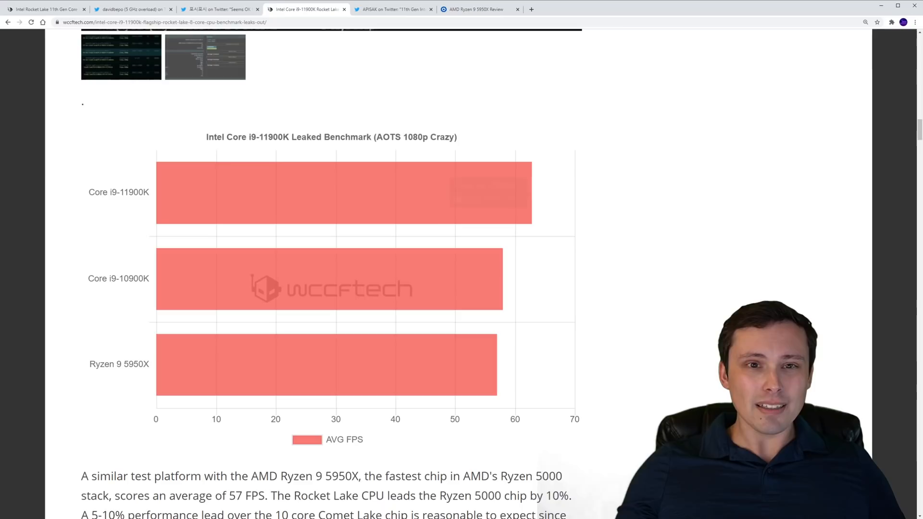
Switch to TechSpot's Ryzen 9 5950X review showing the 11 Game Average chart.
{"action": "left_click", "coordinate": [478, 9]}
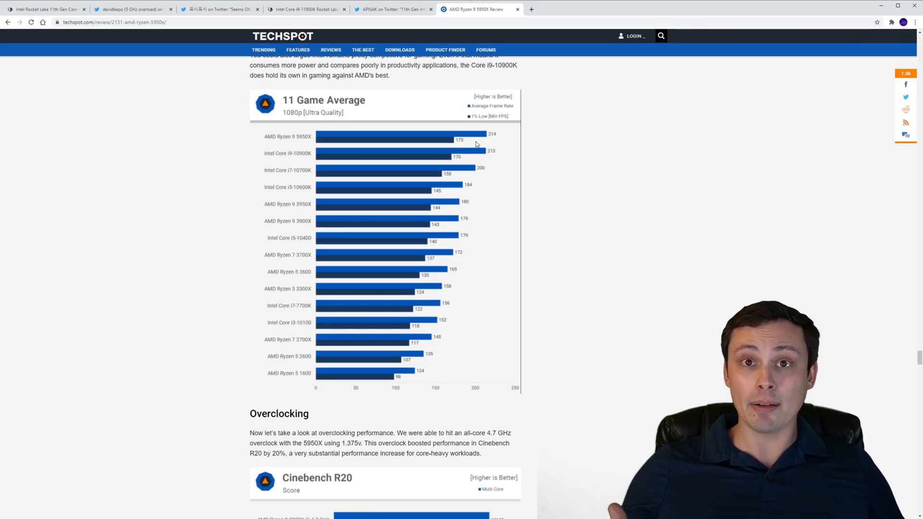
{"action": "scroll", "scroll_direction": "up", "scroll_amount": 3}
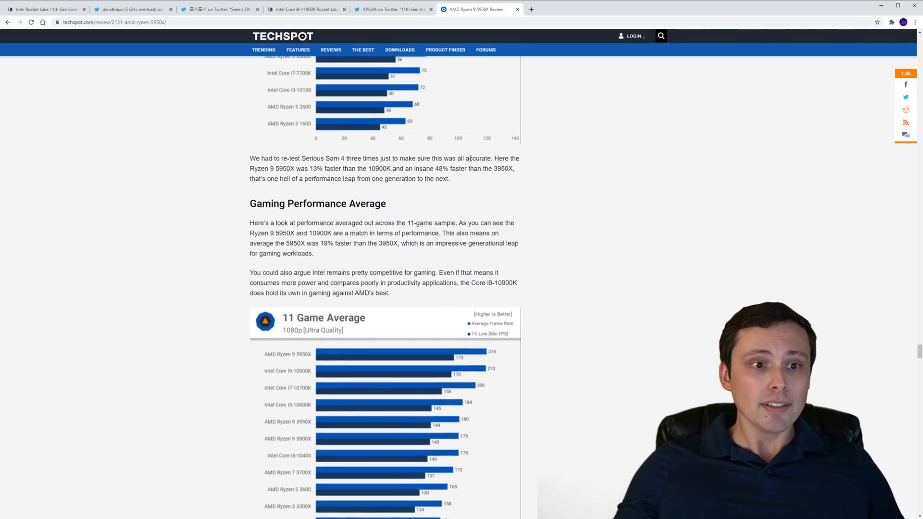
{"action": "scroll", "scroll_direction": "up", "scroll_amount": 3}
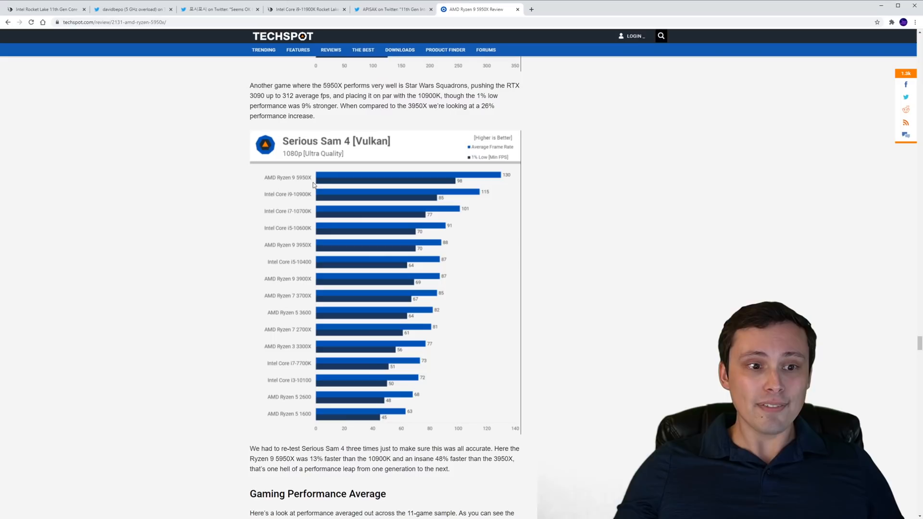
{"action": "mouse_move", "coordinate": [495, 183]}
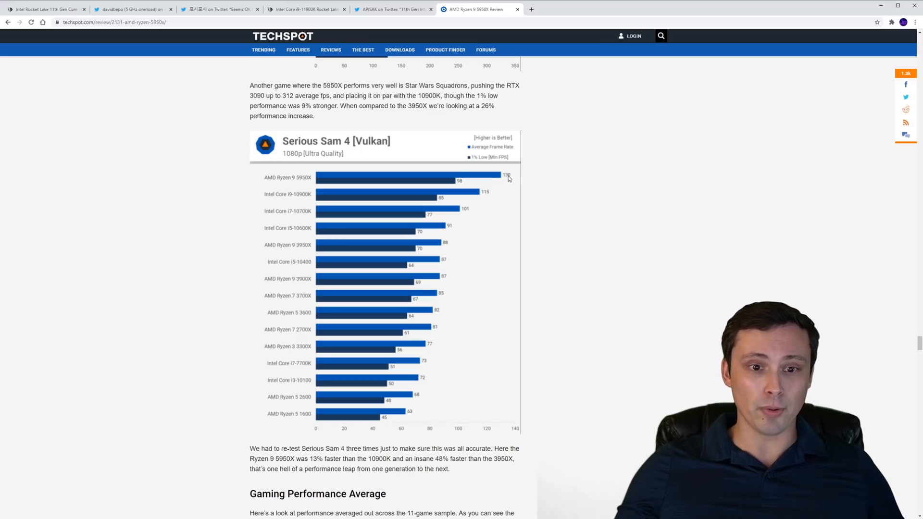
{"action": "scroll", "scroll_direction": "up", "scroll_amount": 3}
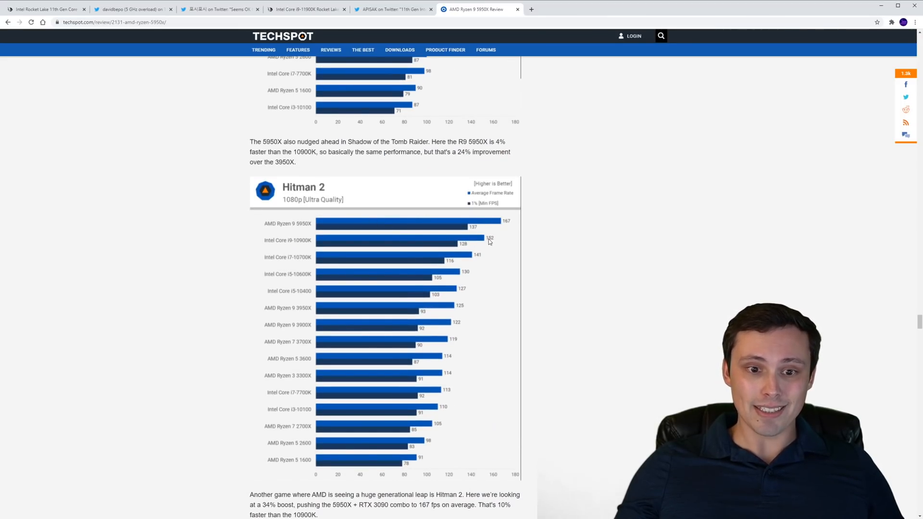
{"action": "scroll", "scroll_direction": "up", "scroll_amount": 3}
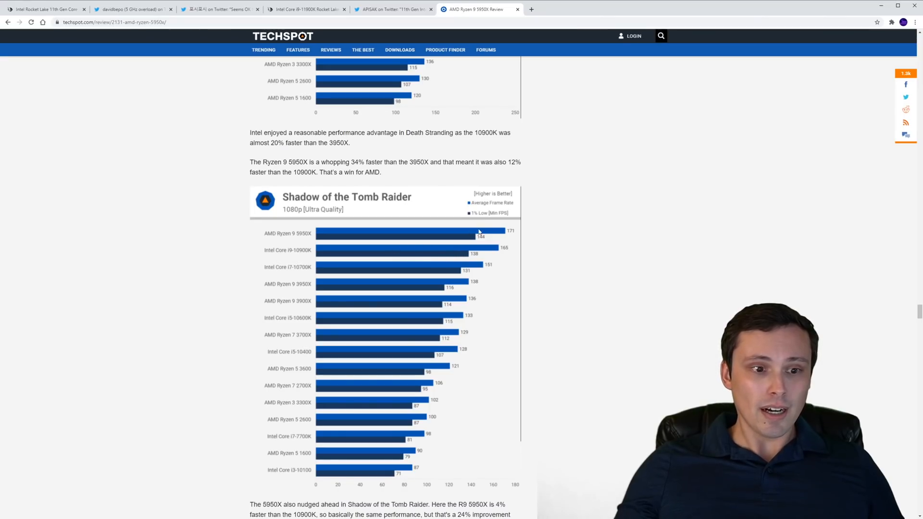
{"action": "scroll", "scroll_direction": "down", "scroll_amount": 3}
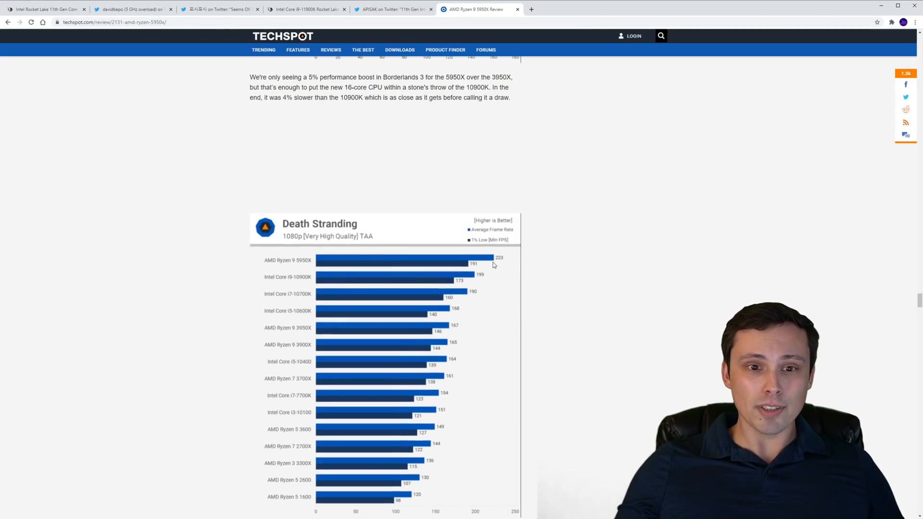
{"action": "scroll", "scroll_direction": "down", "scroll_amount": 3}
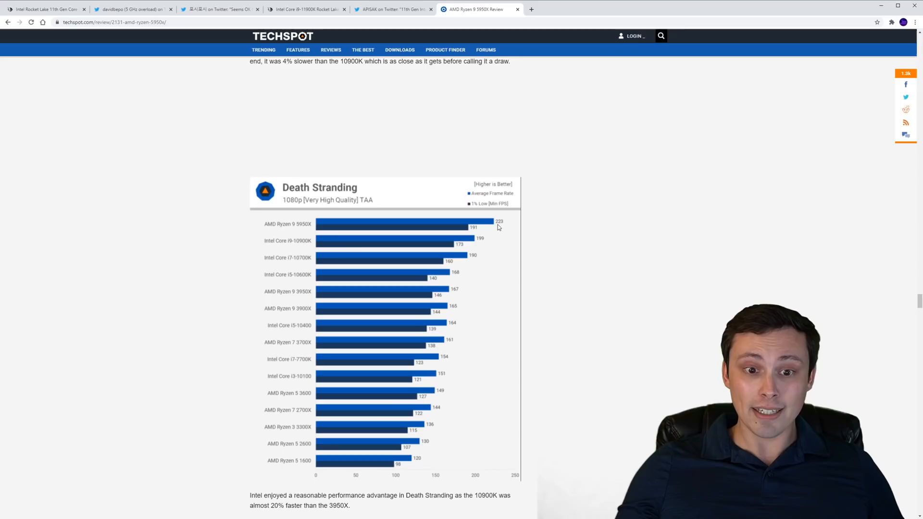
{"action": "scroll", "scroll_direction": "up", "scroll_amount": 3}
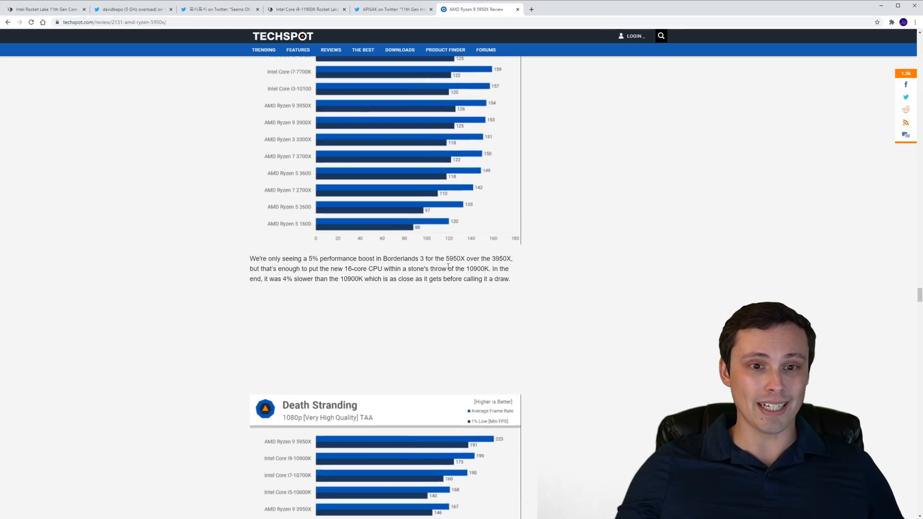
{"action": "scroll", "scroll_direction": "up", "scroll_amount": 3}
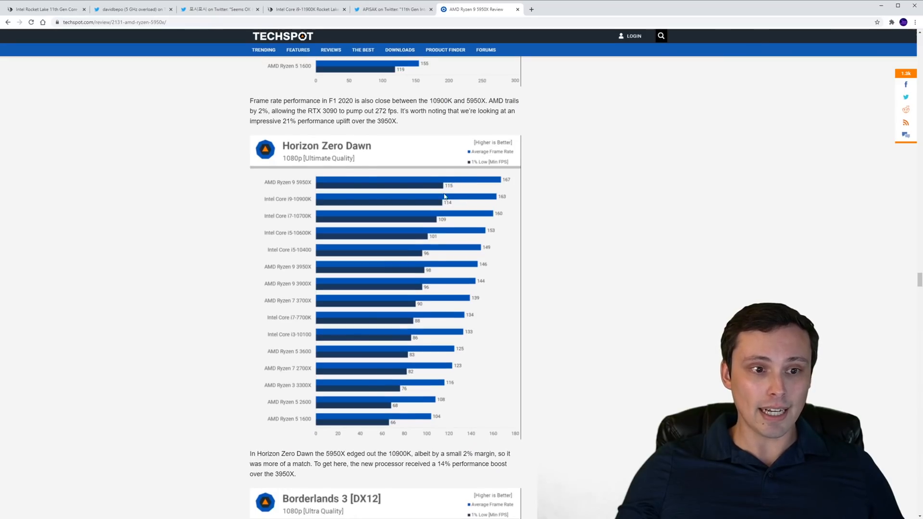
{"action": "scroll", "scroll_direction": "down", "scroll_amount": 3}
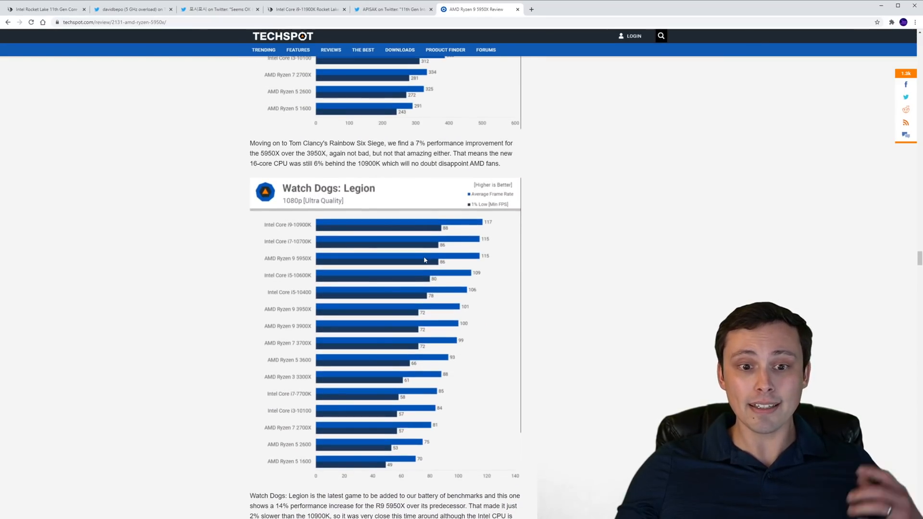
{"action": "scroll", "scroll_direction": "up", "scroll_amount": 3}
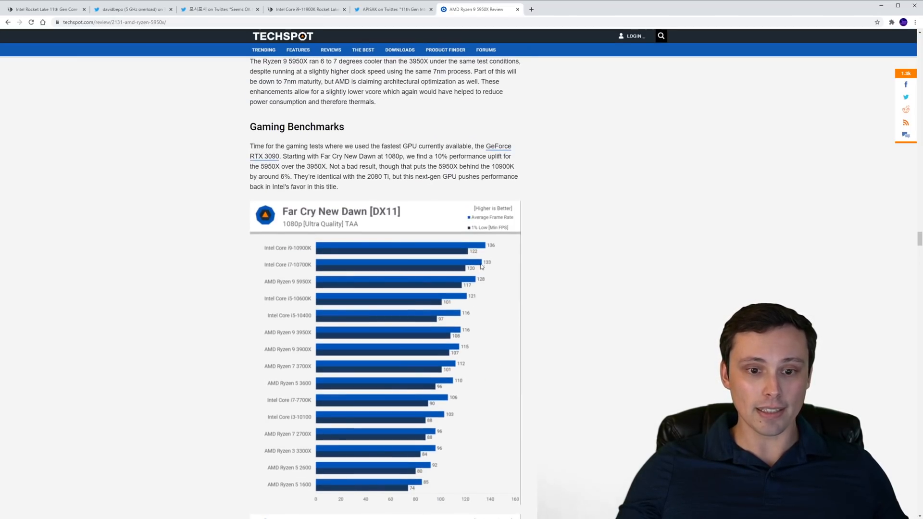
{"action": "scroll", "scroll_direction": "up", "scroll_amount": 3}
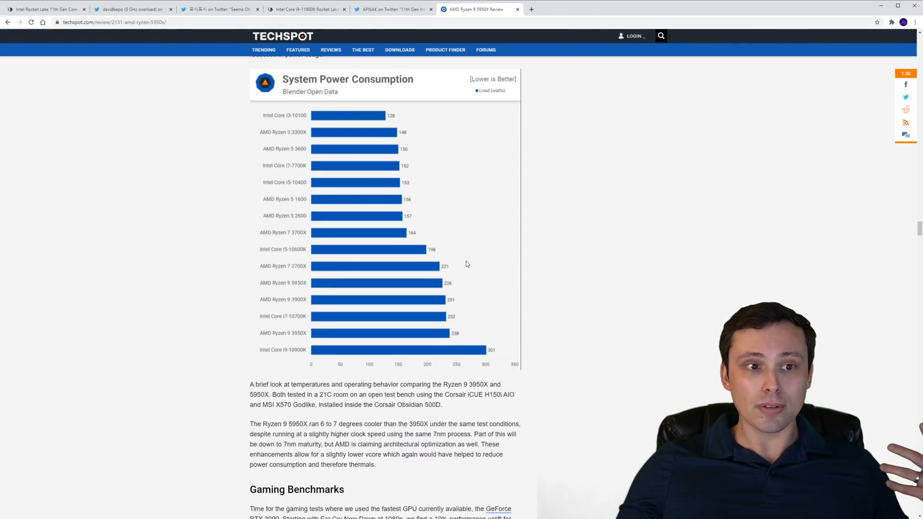
{"action": "scroll", "scroll_direction": "down", "scroll_amount": 3}
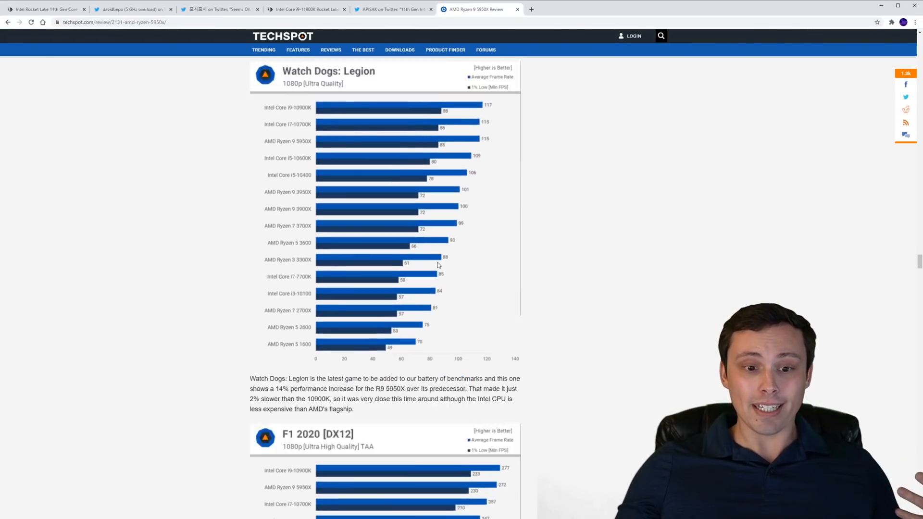
{"action": "scroll", "scroll_direction": "down", "scroll_amount": 3}
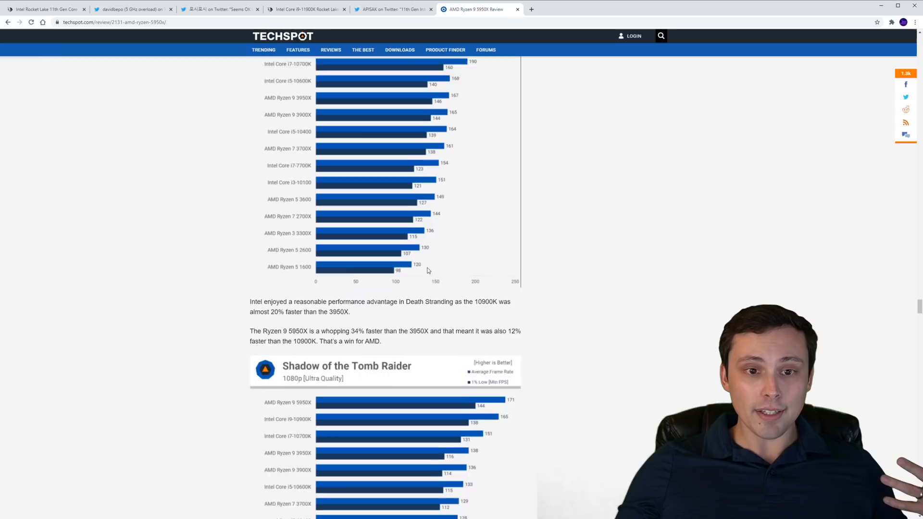
{"action": "scroll", "scroll_direction": "down", "scroll_amount": 3}
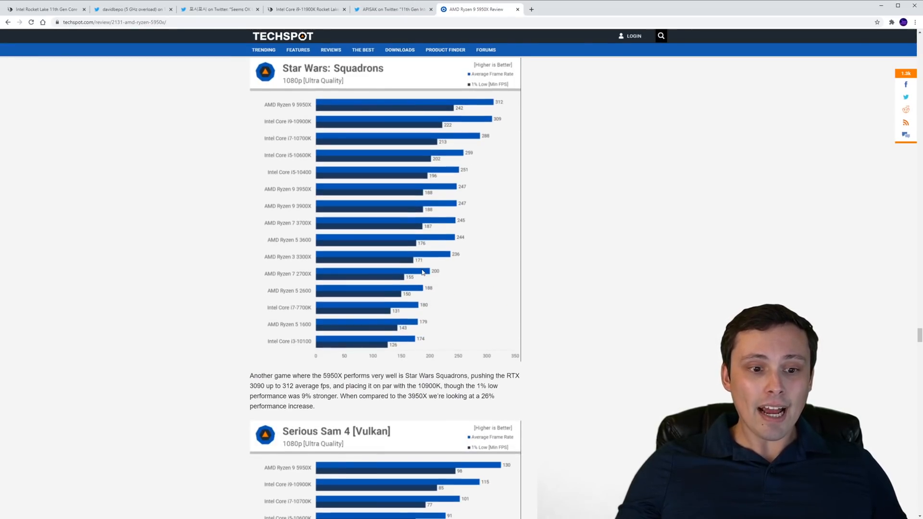
{"action": "scroll", "scroll_direction": "down", "scroll_amount": 3}
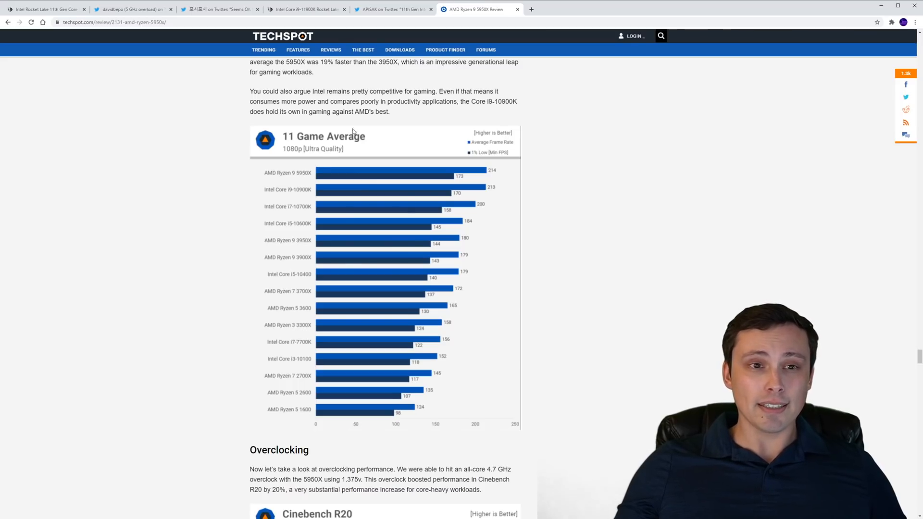
Glance at the leak tweet, then return to WCCFTech's AOTS chart to check the Ryzen 9 5950X bar.
{"action": "left_click", "coordinate": [391, 8]}
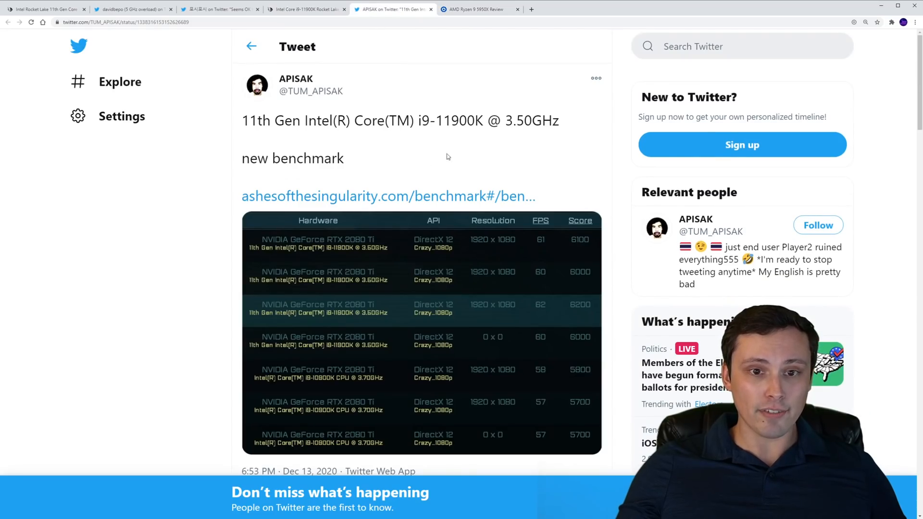
{"action": "left_click", "coordinate": [305, 9]}
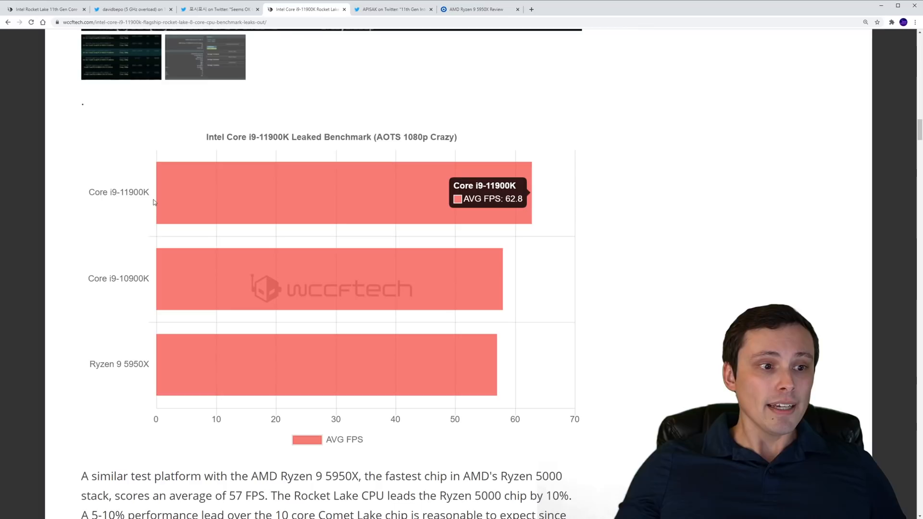
{"action": "mouse_move", "coordinate": [145, 200]}
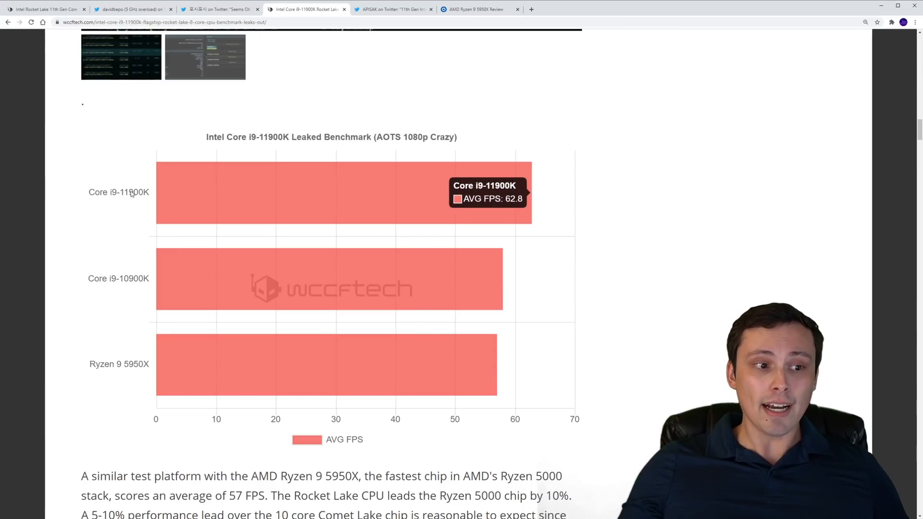
{"action": "mouse_move", "coordinate": [135, 371]}
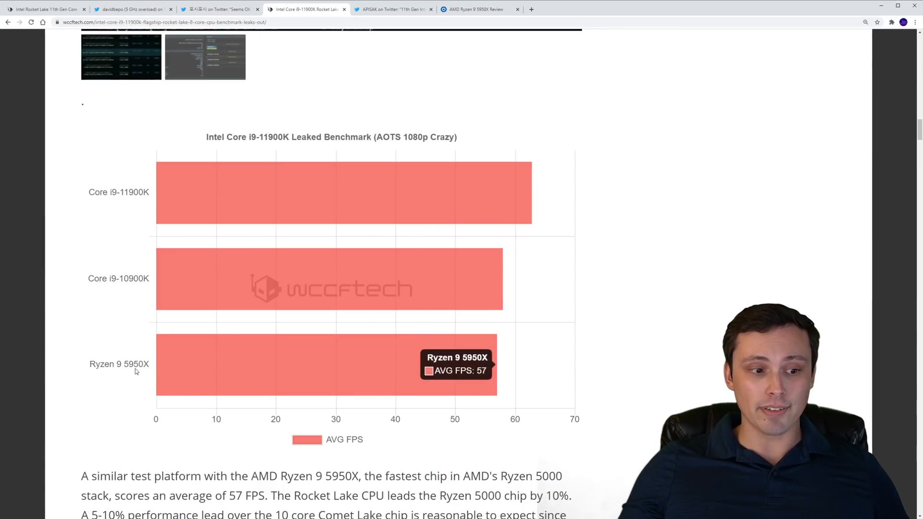